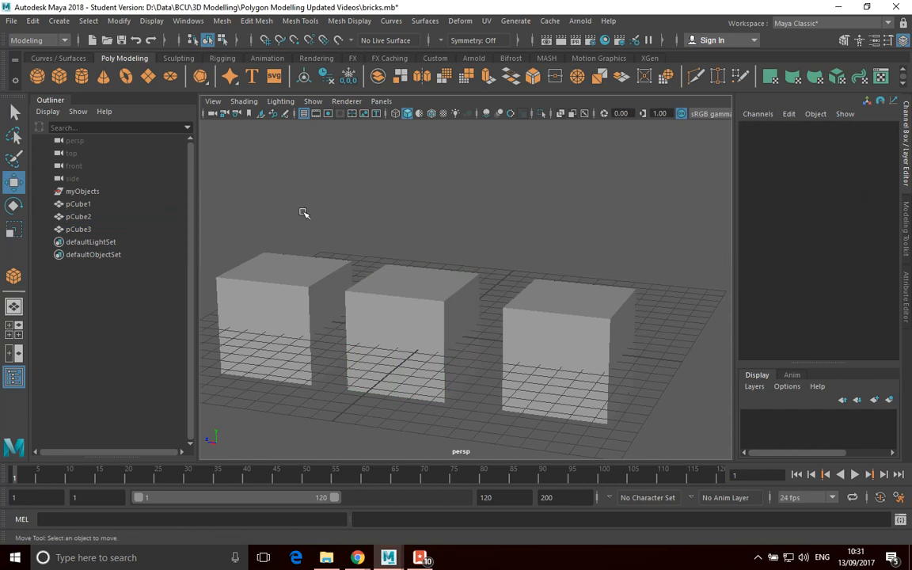
# Smooth shade all objects in the viewport and select each cube to compare their densities.
pyautogui.click(244, 101)
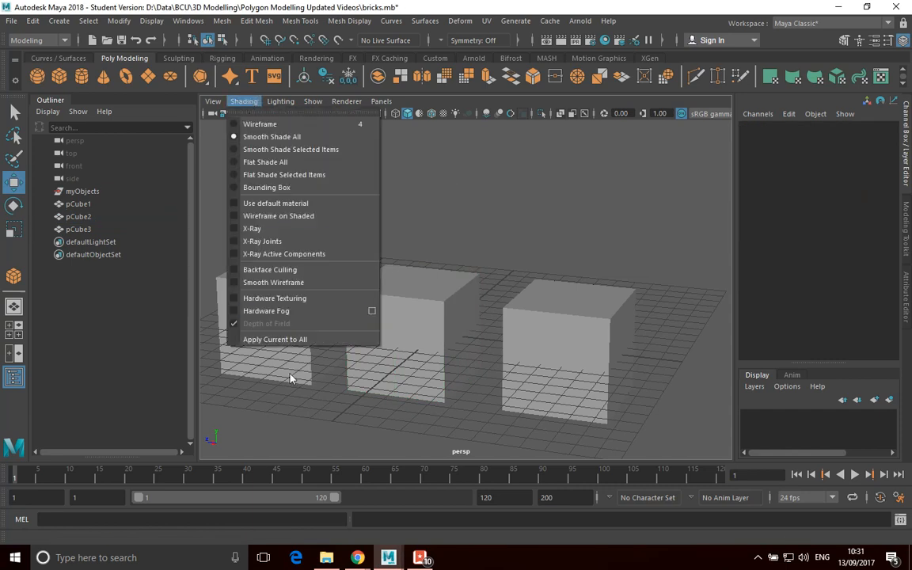
pyautogui.moveTo(293, 137)
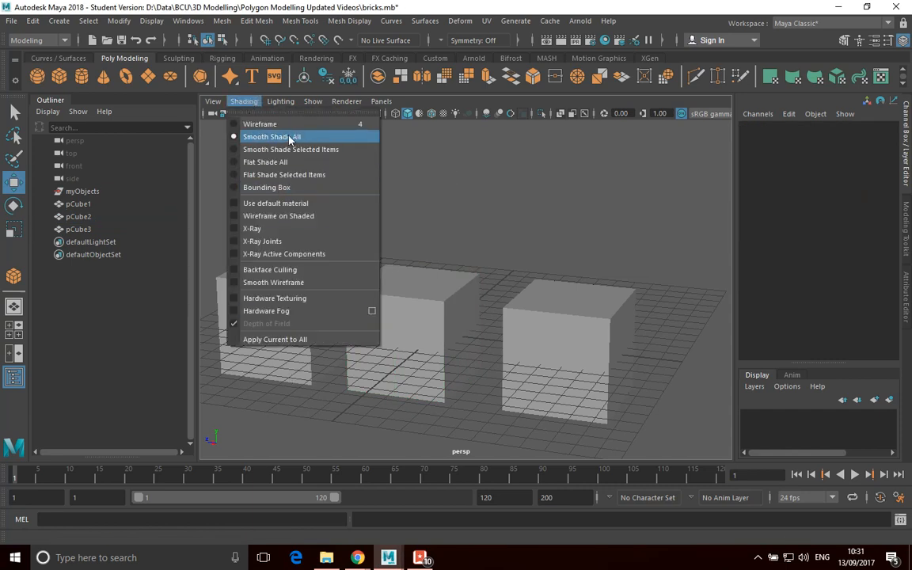
pyautogui.click(272, 136)
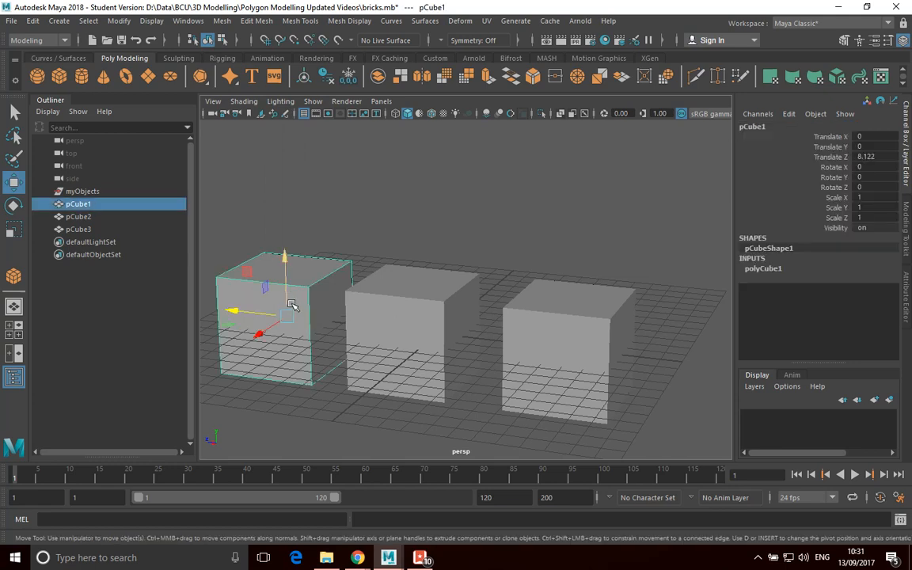
pyautogui.moveTo(426, 309)
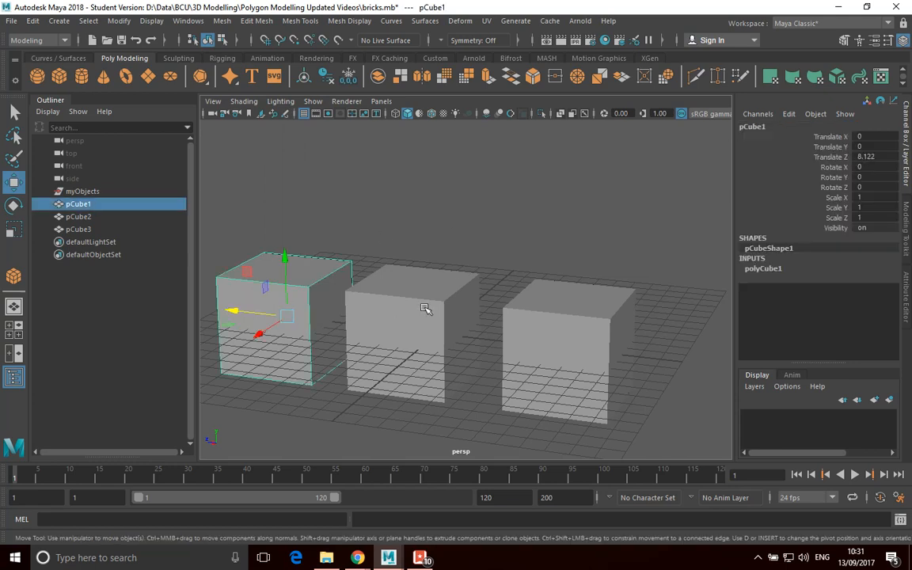
pyautogui.click(586, 345)
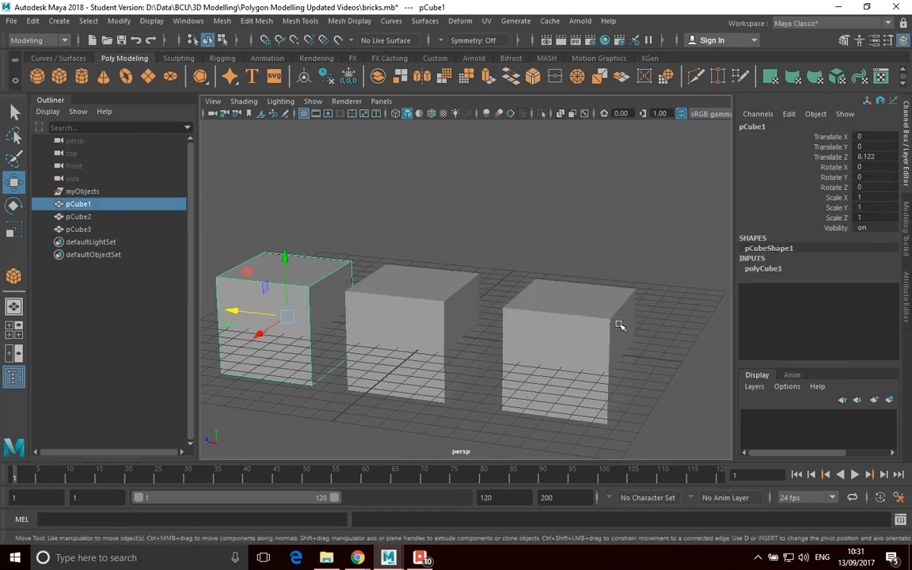
pyautogui.click(567, 333)
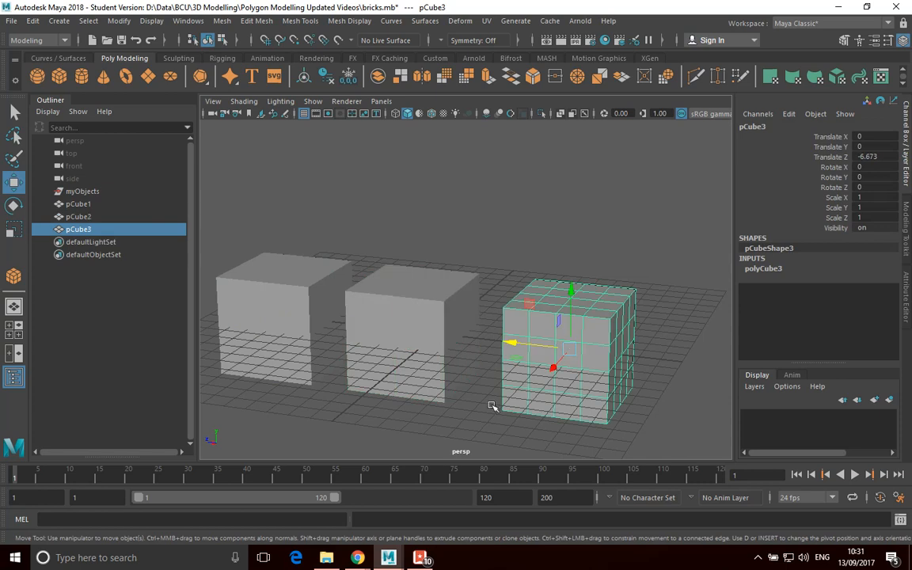
pyautogui.moveTo(591, 360)
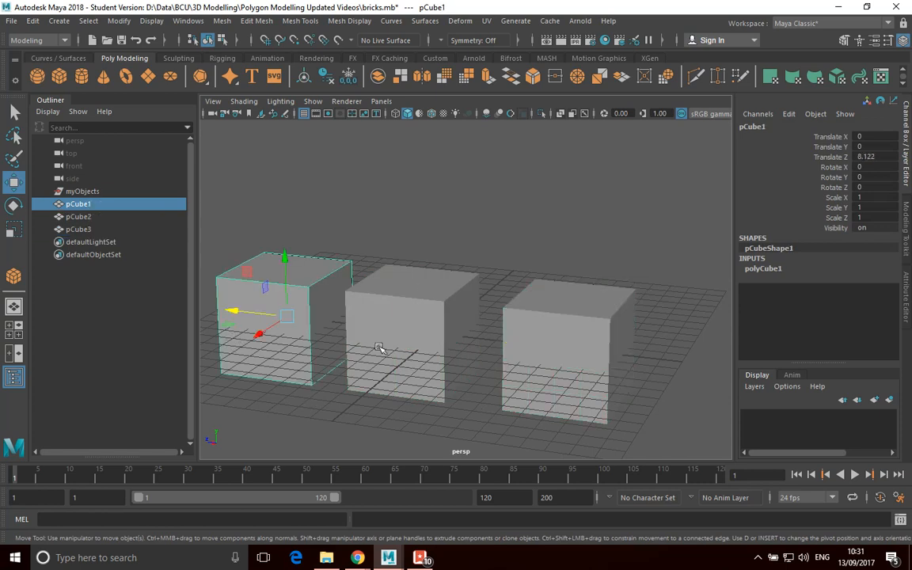
pyautogui.click(404, 336)
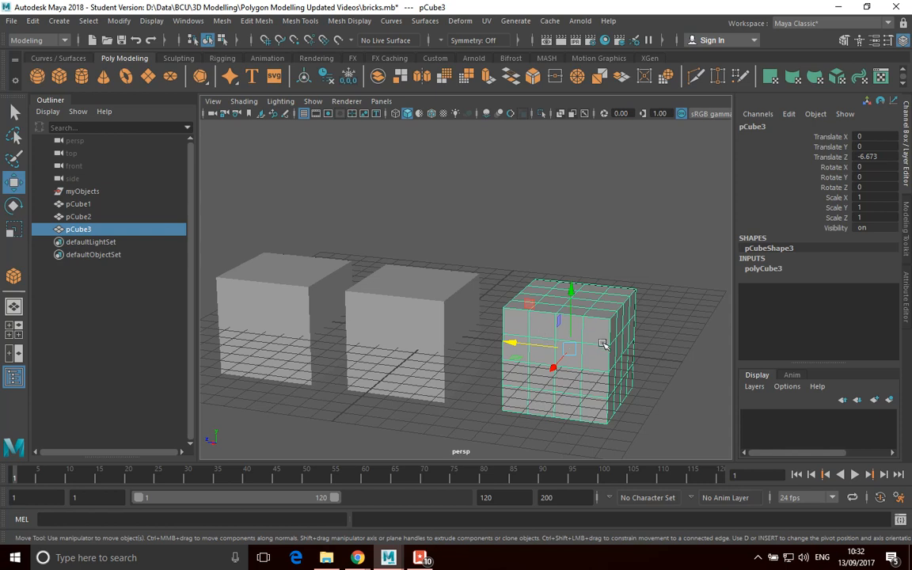
pyautogui.moveTo(593, 378)
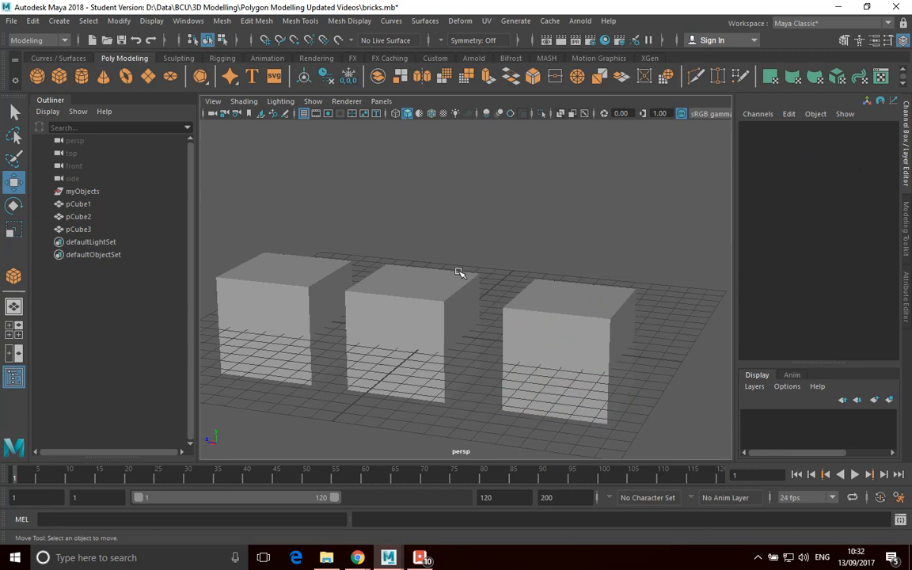
# Show Wireframe on Shaded and smooth-preview the left single-face cube into a sphere.
pyautogui.click(244, 102)
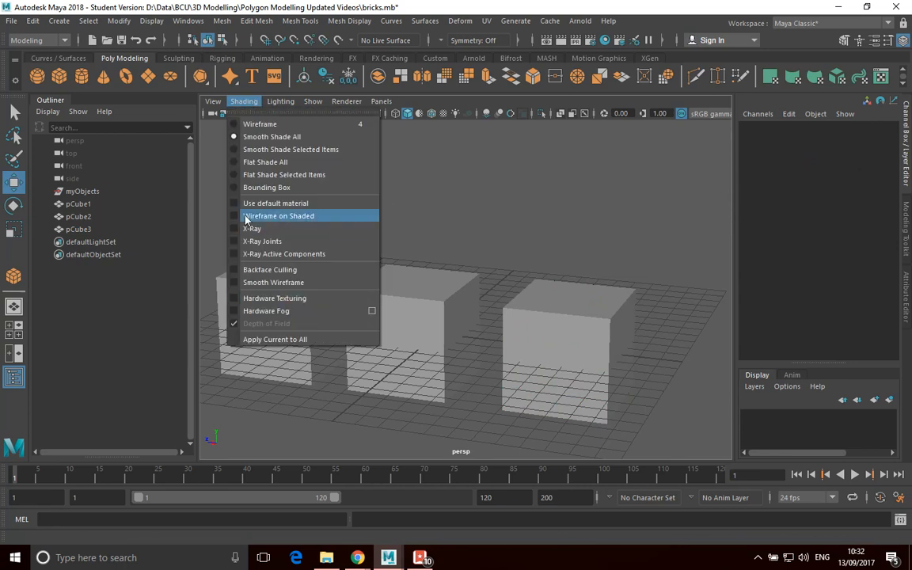
pyautogui.click(278, 216)
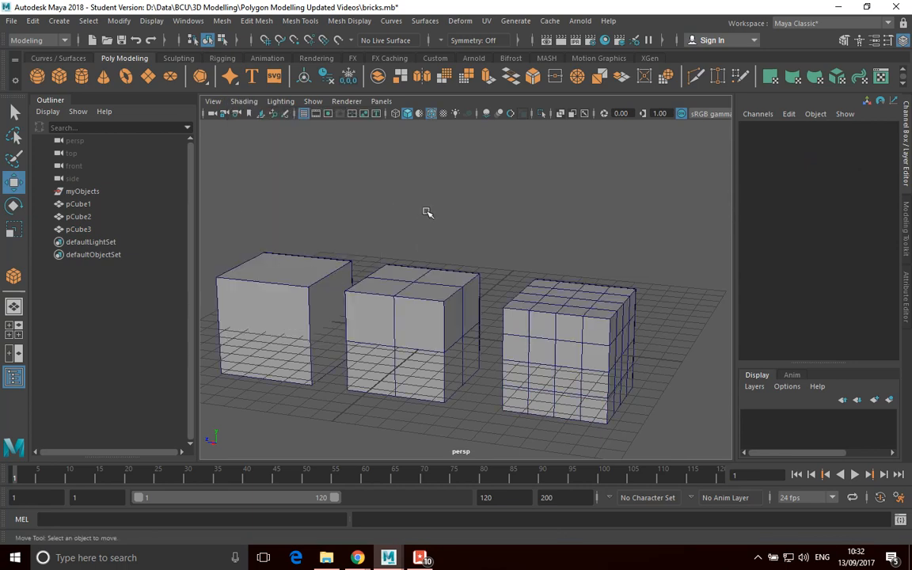
pyautogui.moveTo(576, 351)
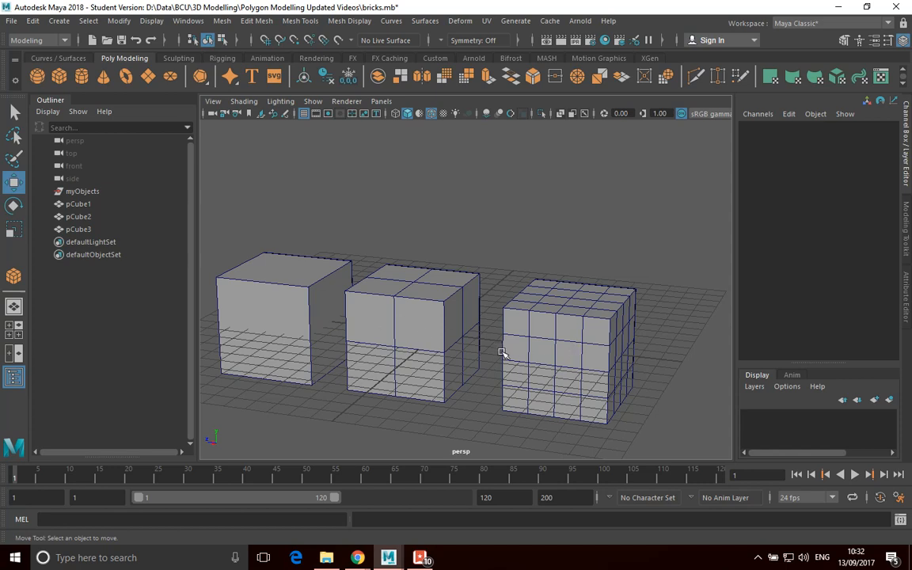
pyautogui.moveTo(279, 298)
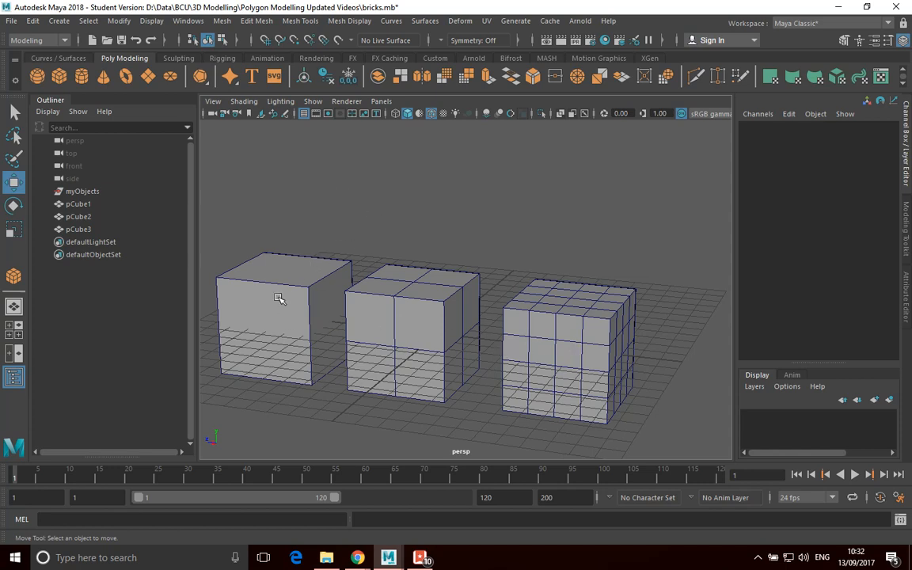
pyautogui.click(279, 297)
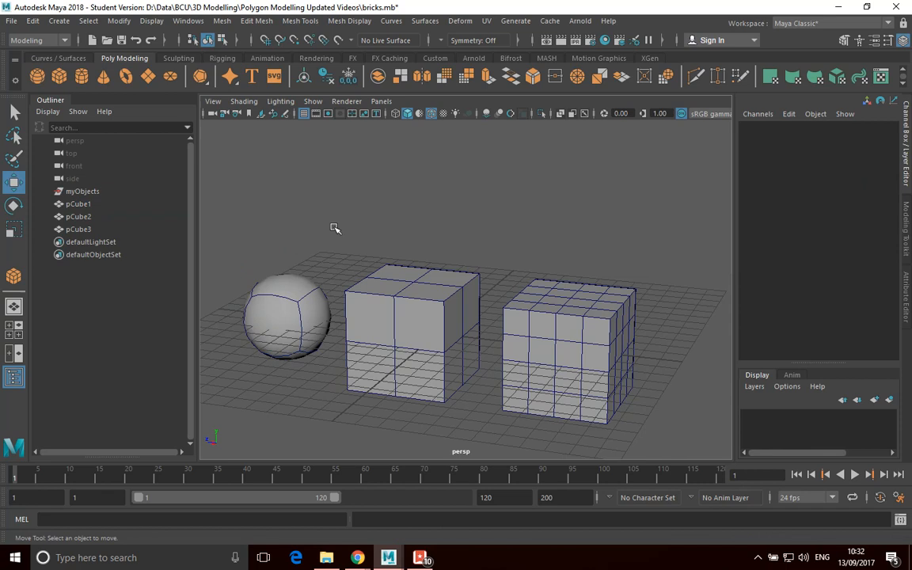
# Smooth-preview the middle and densest cubes and compare the three resulting shapes.
pyautogui.click(409, 332)
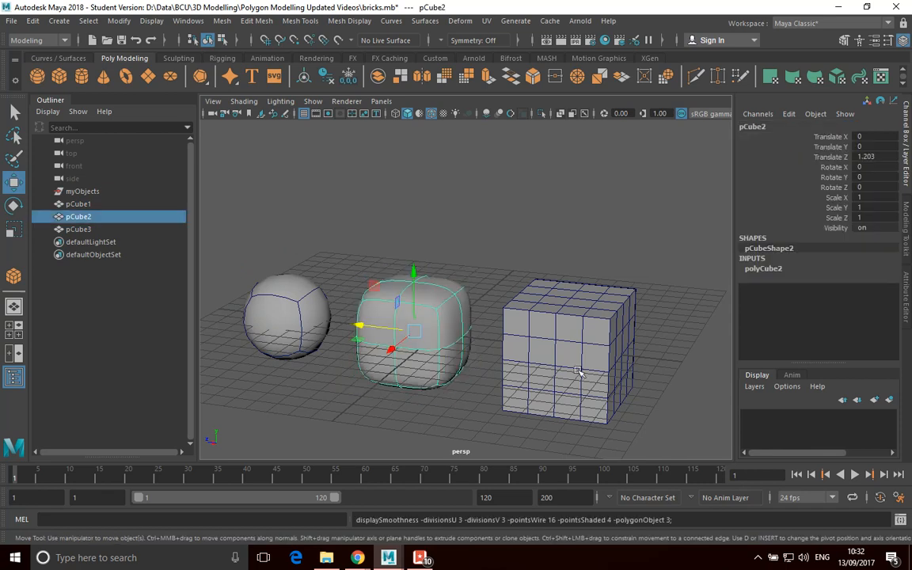
pyautogui.click(326, 382)
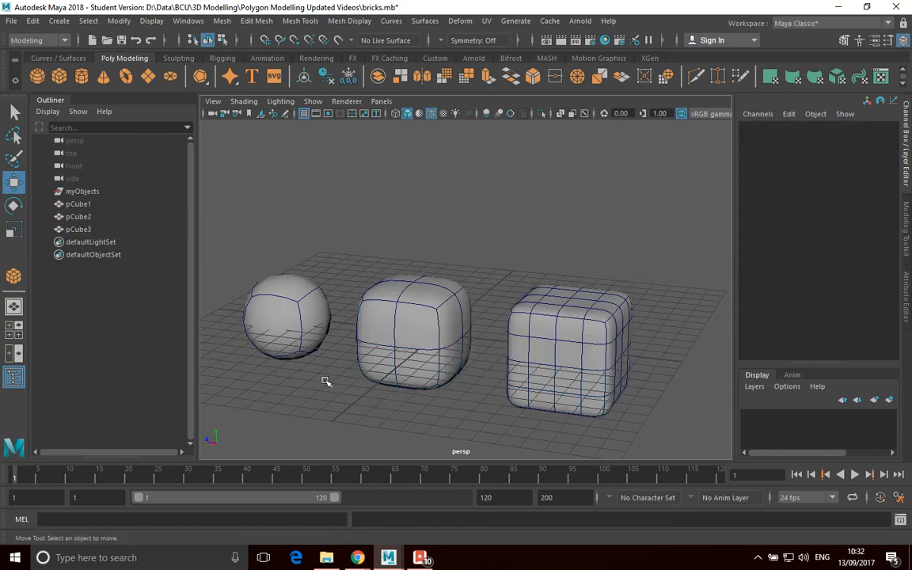
pyautogui.moveTo(343, 285)
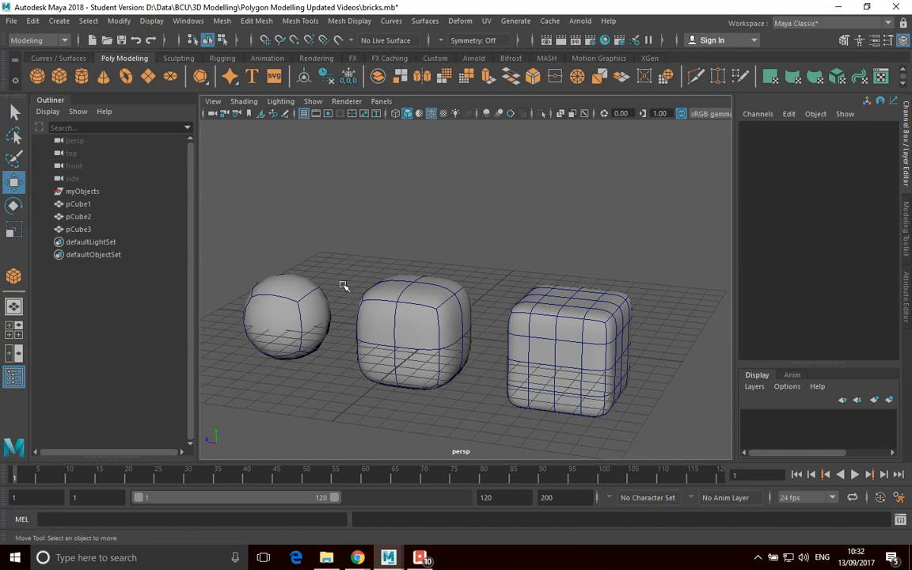
pyautogui.moveTo(282, 385)
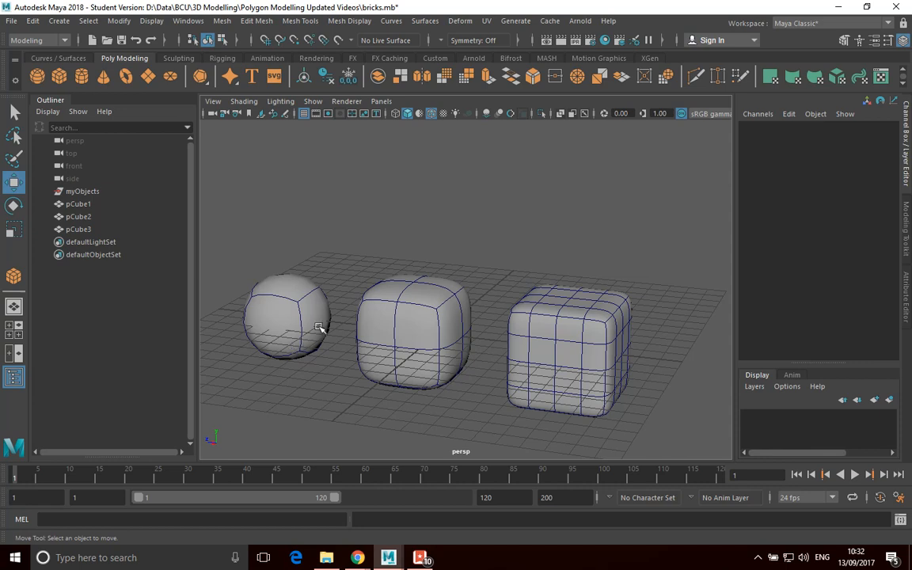
pyautogui.moveTo(288, 307)
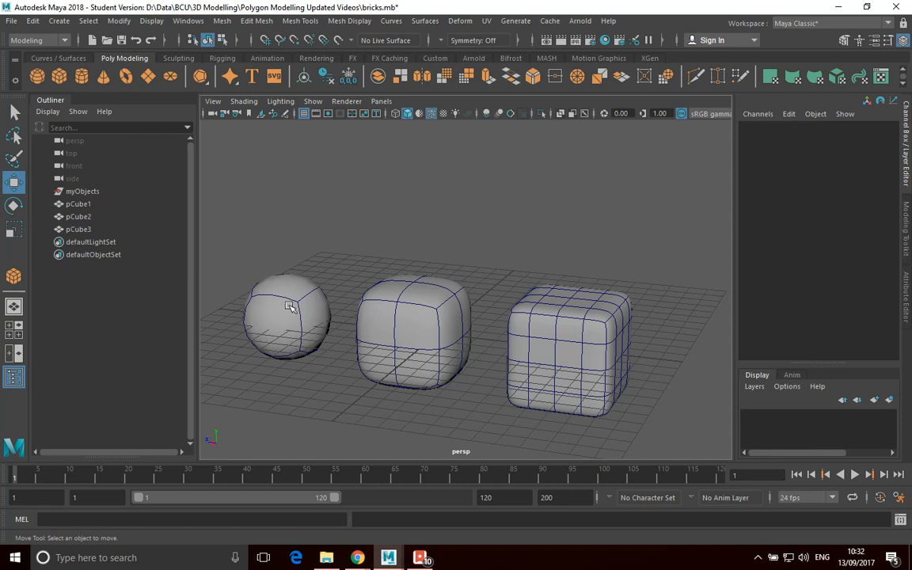
pyautogui.click(291, 307)
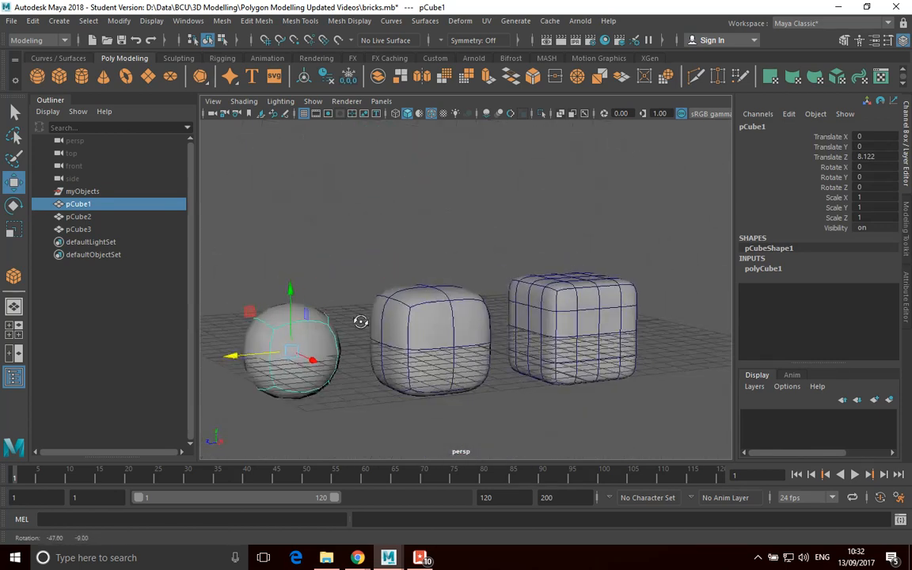
pyautogui.moveTo(361, 320); pyautogui.dragTo(263, 349)
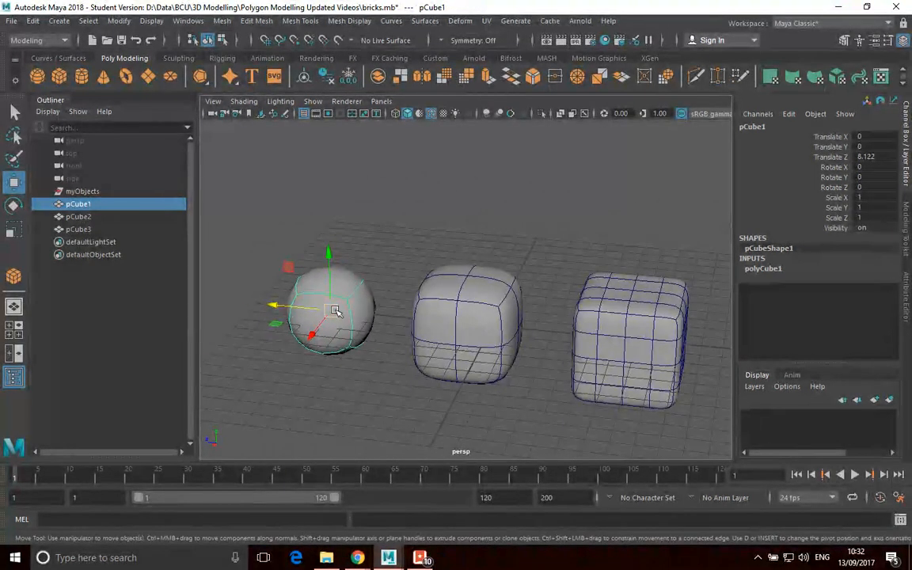
pyautogui.click(472, 325)
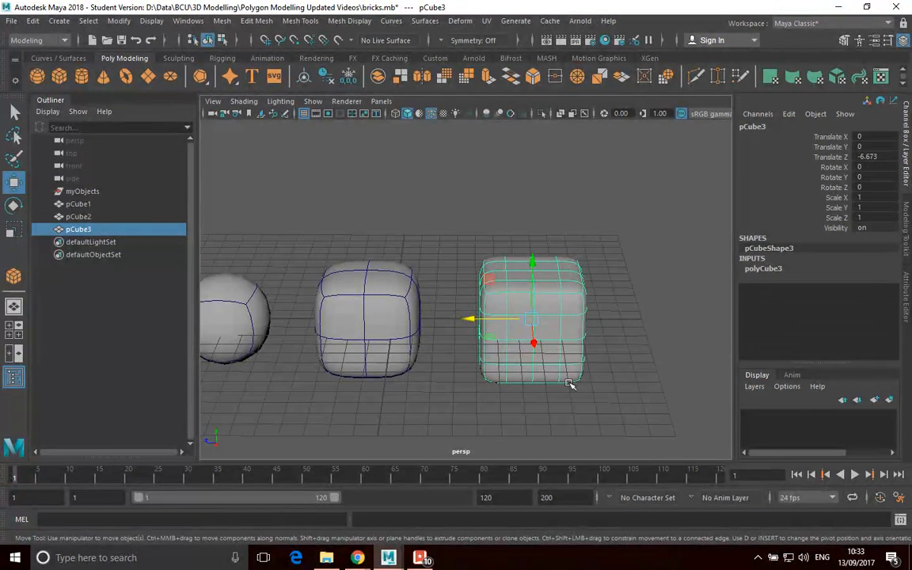
# Zoom in close on the densest cube to view its blocky, unsmoothed form.
pyautogui.moveTo(570, 384); pyautogui.dragTo(570, 377)
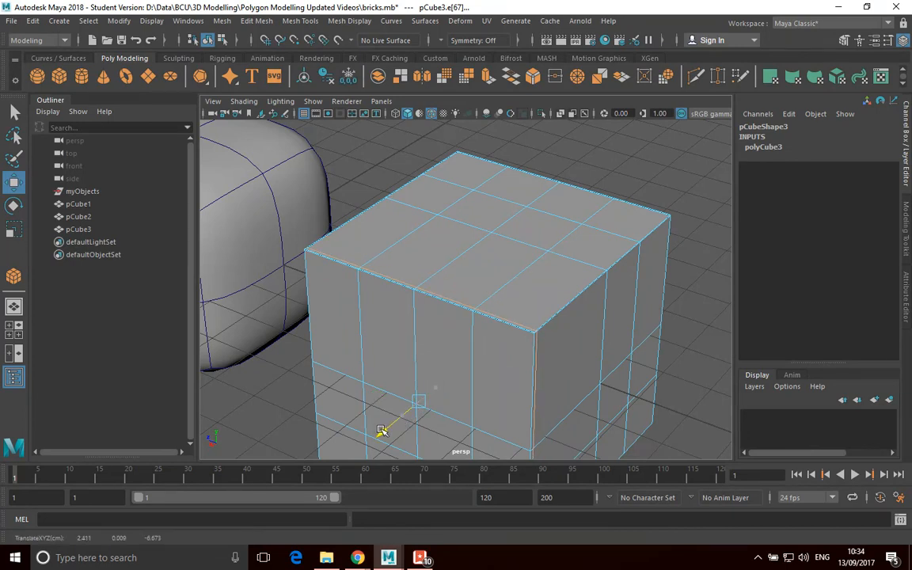
# Select the edge loops near the cube's bottom and top borders and inspect the tightened smoothed corners.
pyautogui.click(521, 299)
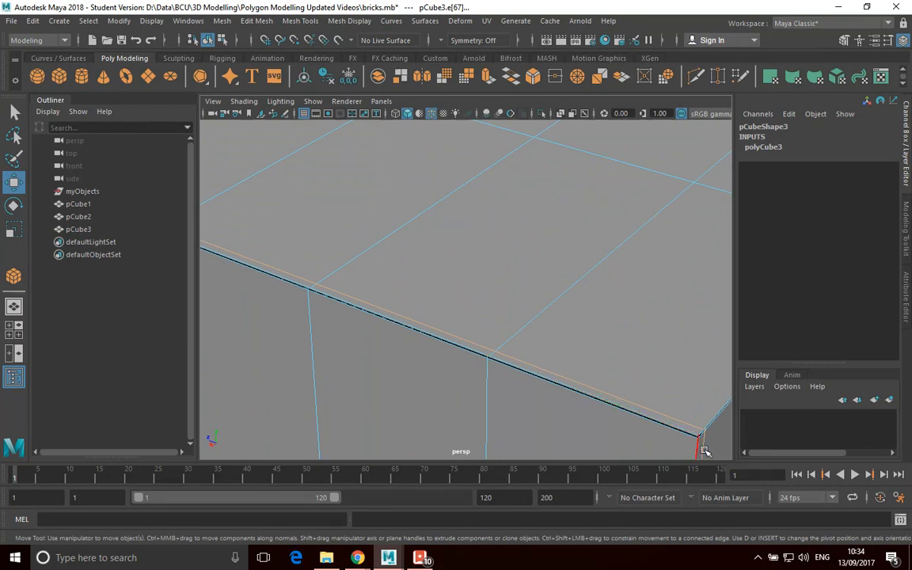
pyautogui.click(462, 356)
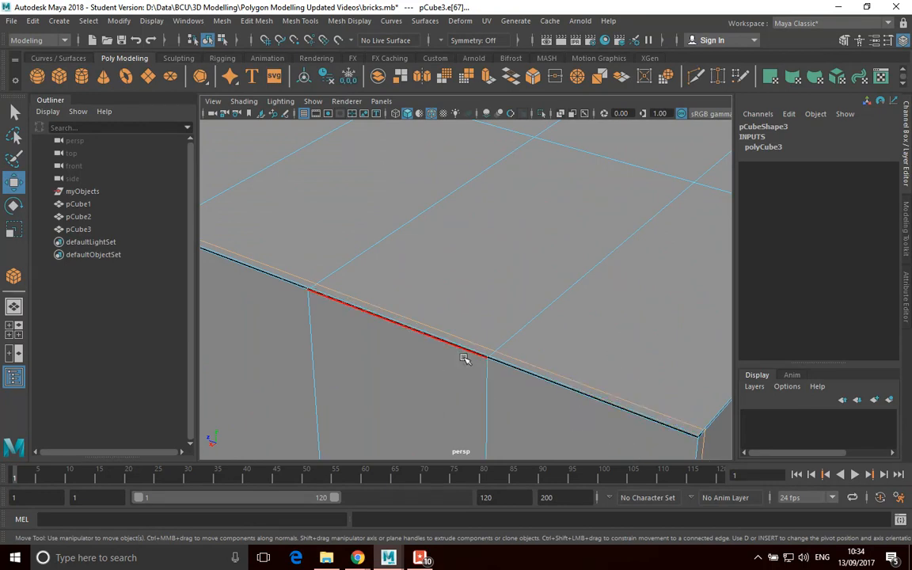
pyautogui.moveTo(469, 355)
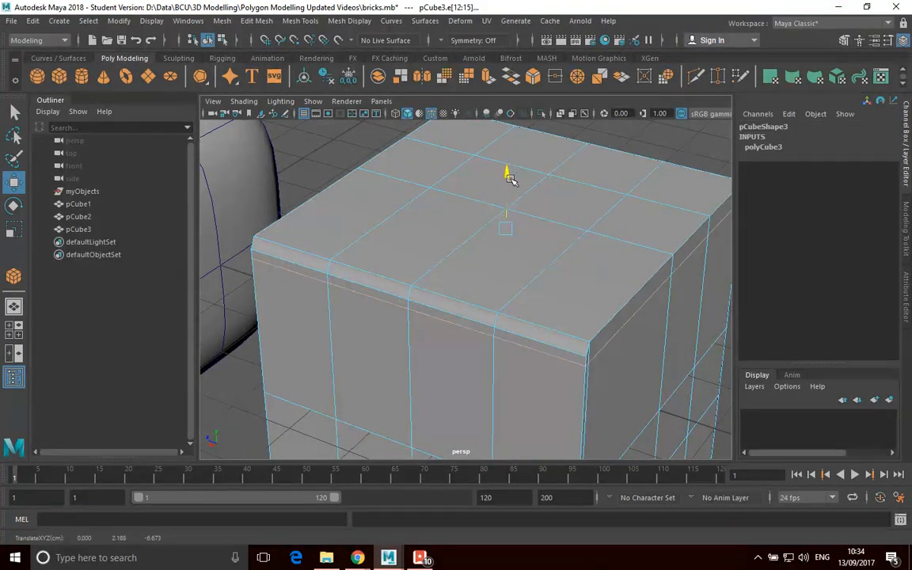
pyautogui.click(543, 339)
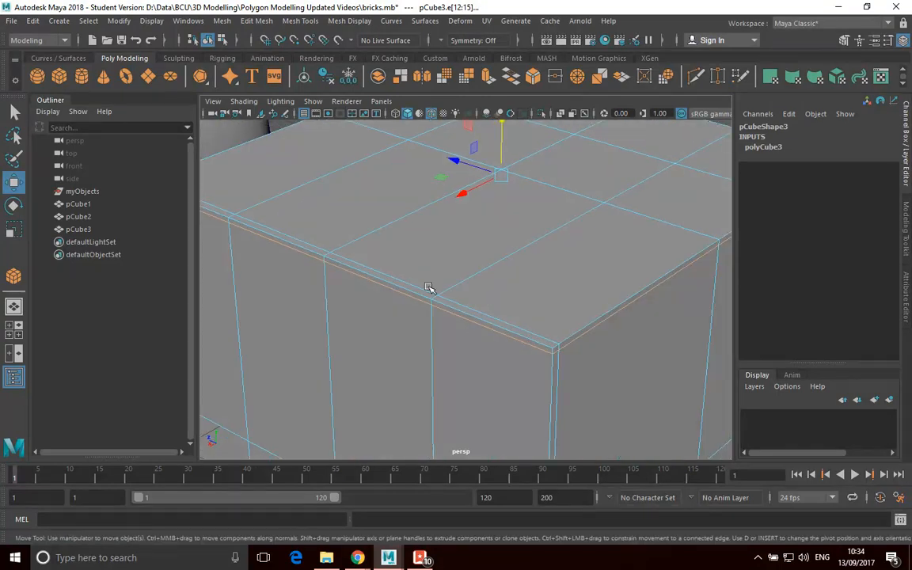
pyautogui.click(393, 293)
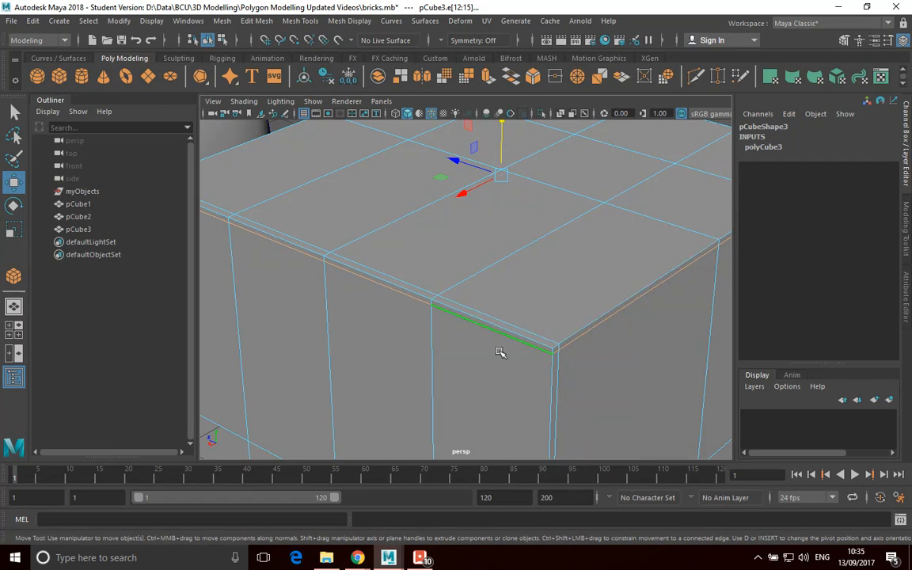
pyautogui.moveTo(517, 340)
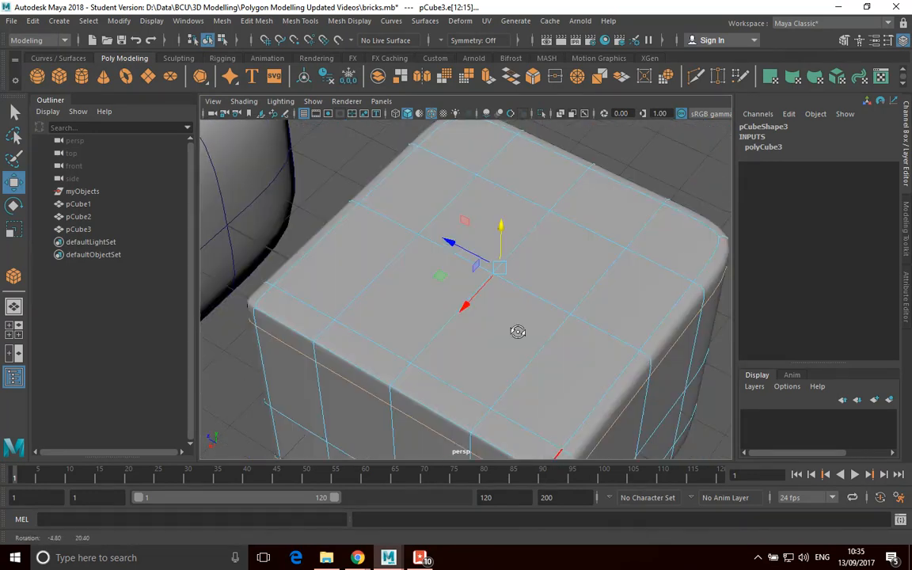
pyautogui.moveTo(518, 331); pyautogui.dragTo(520, 317)
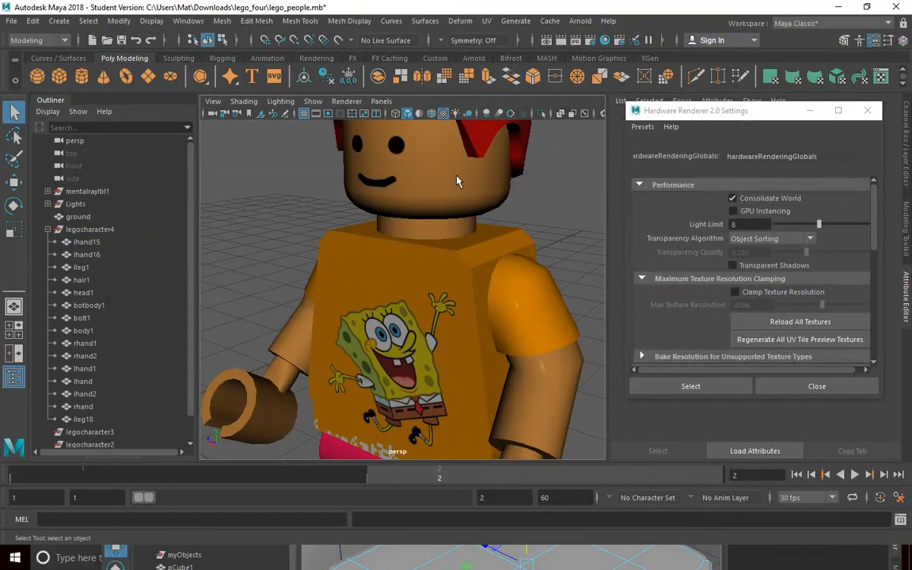
# Select the Lego character's hand and turn the view to look into its cupped opening.
pyautogui.click(532, 388)
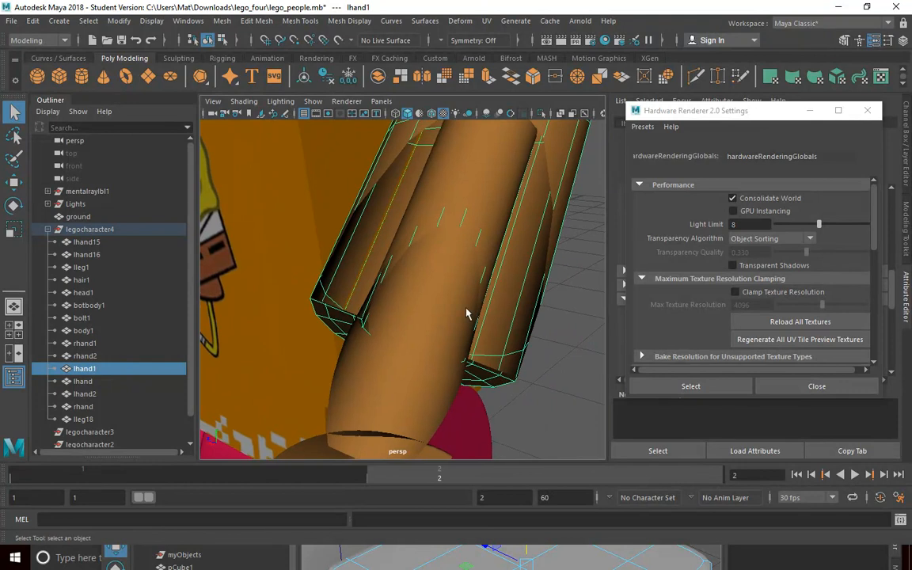
pyautogui.moveTo(467, 313); pyautogui.dragTo(404, 298)
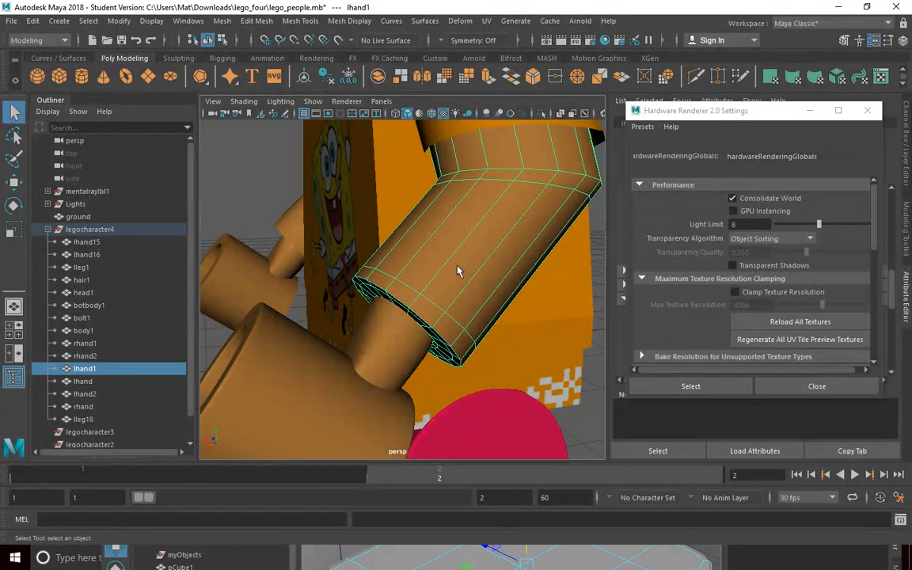
pyautogui.moveTo(459, 270); pyautogui.dragTo(441, 307)
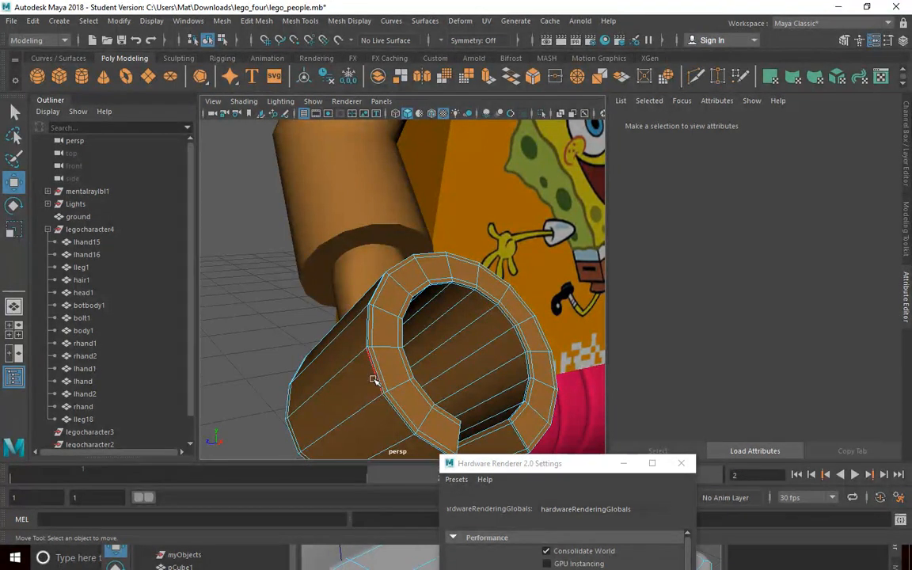
pyautogui.moveTo(387, 382)
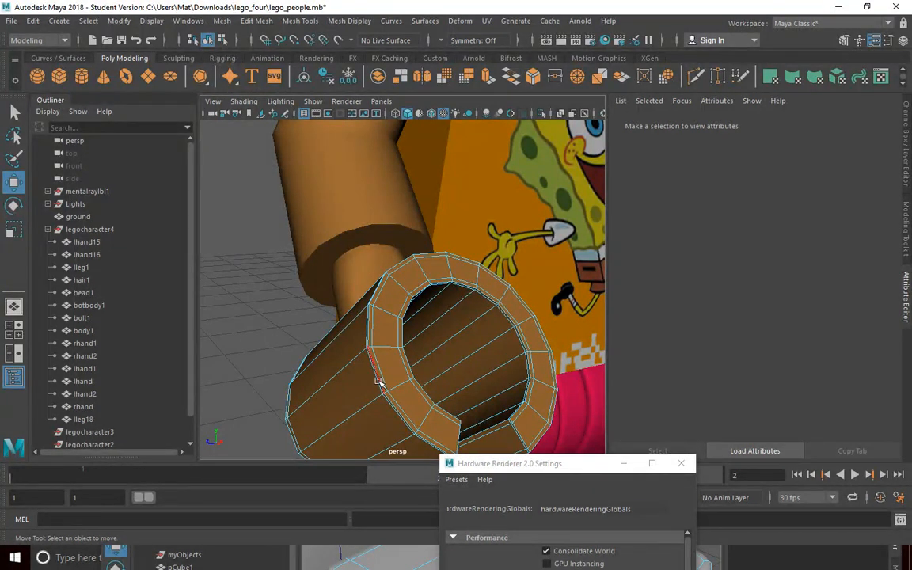
pyautogui.moveTo(380, 388)
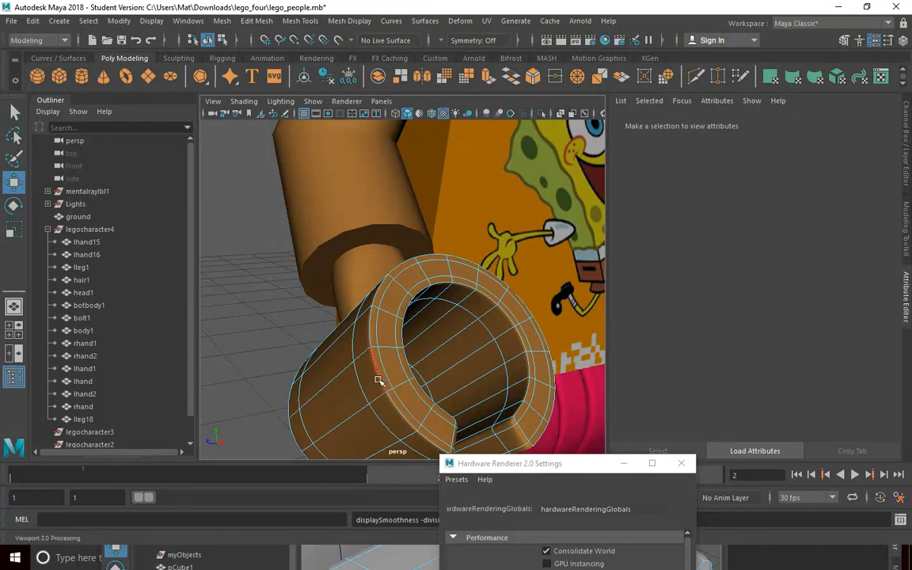
pyautogui.moveTo(371, 296)
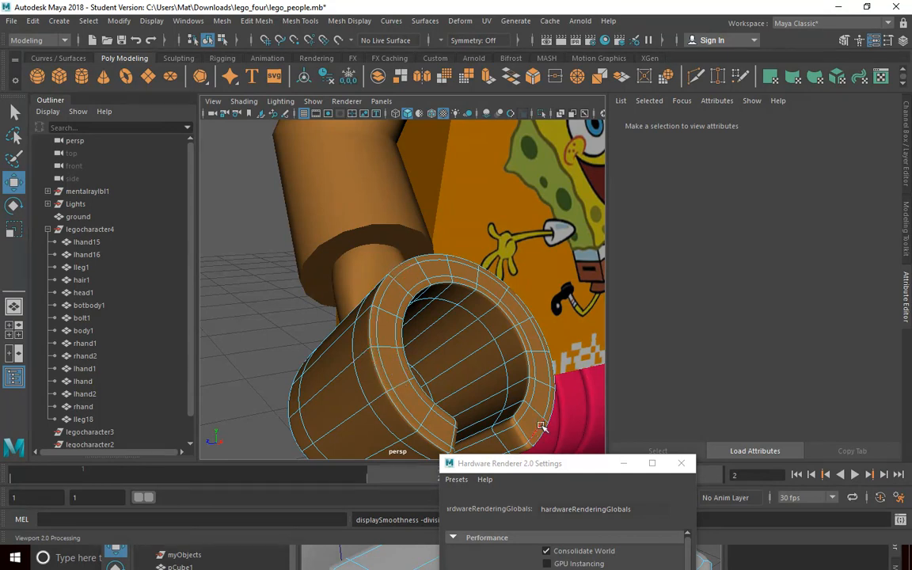
pyautogui.moveTo(551, 421)
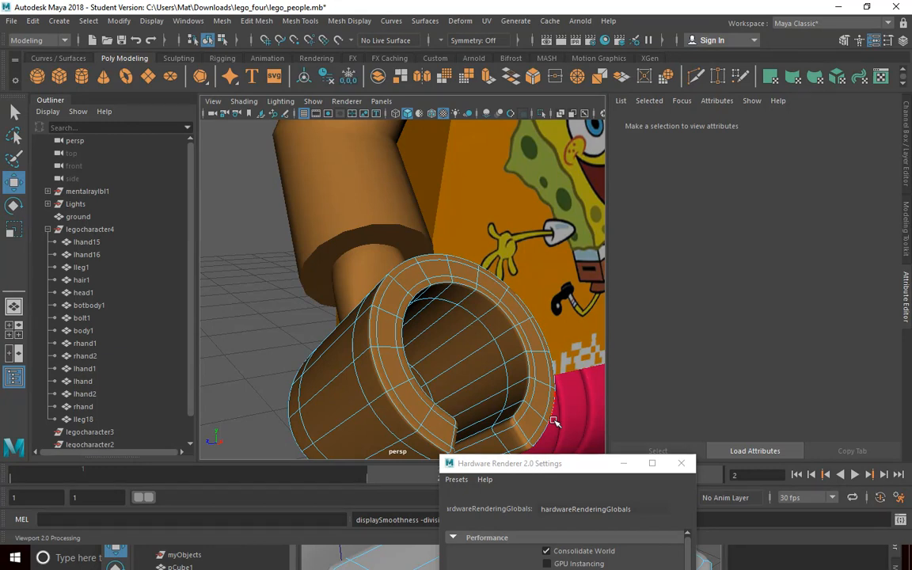
pyautogui.moveTo(368, 336)
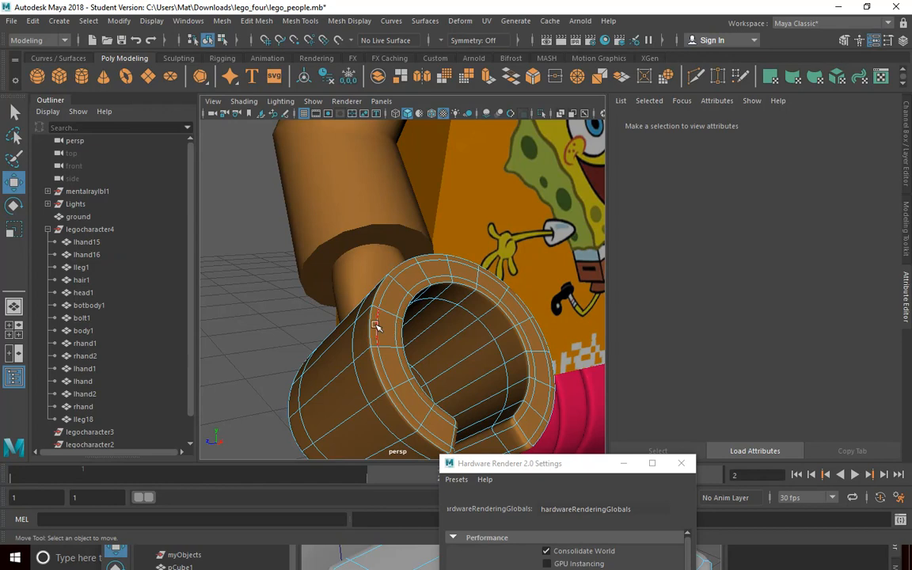
pyautogui.moveTo(359, 345)
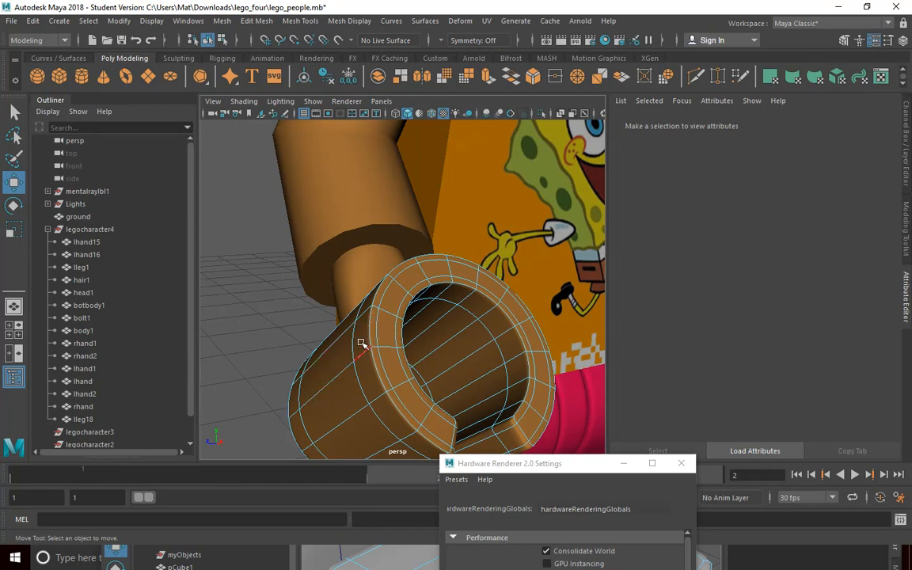
pyautogui.moveTo(374, 337)
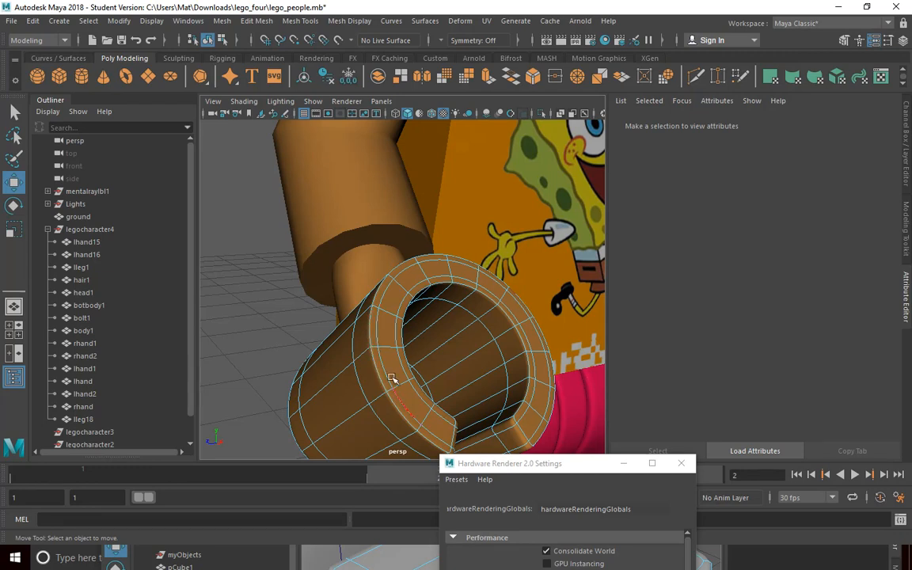
pyautogui.moveTo(399, 322)
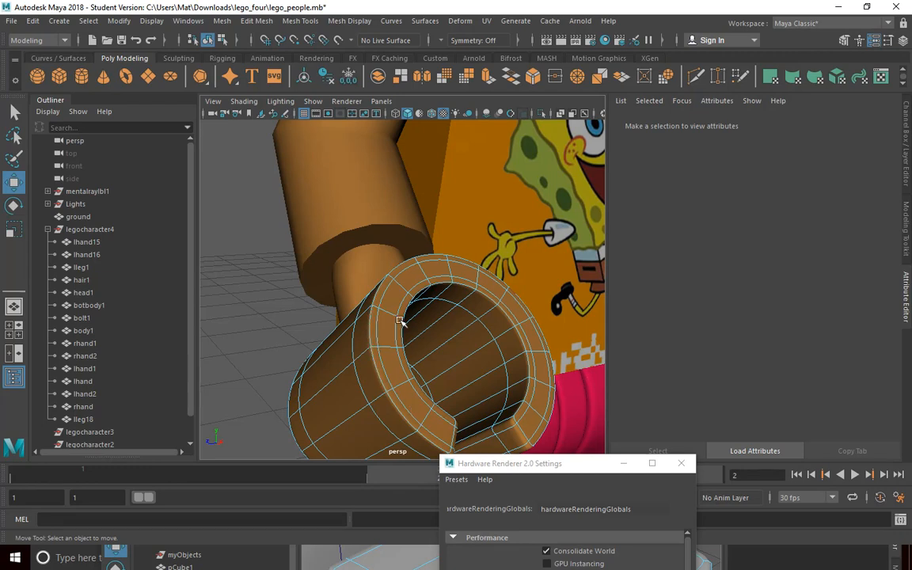